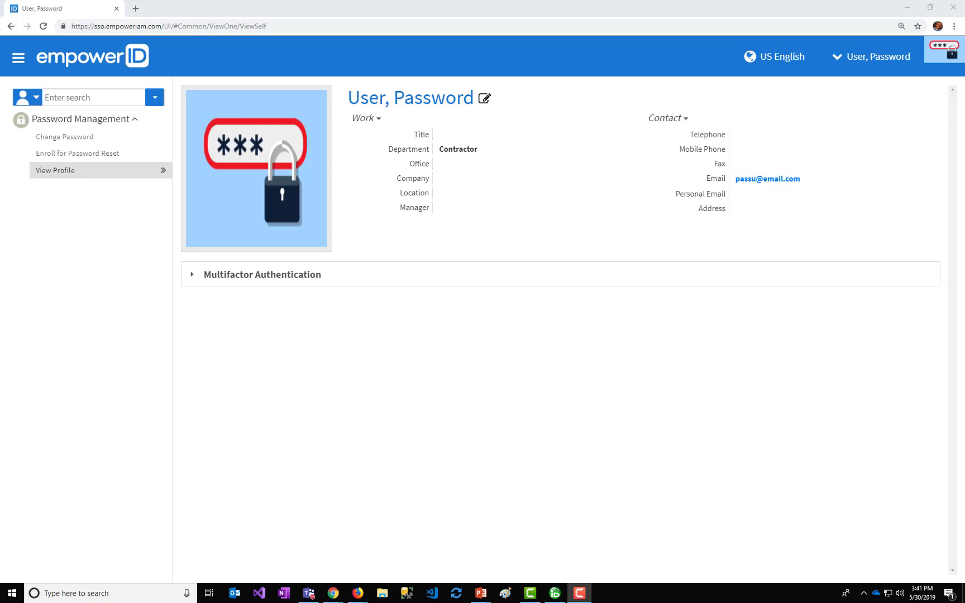
pyautogui.moveTo(278, 4)
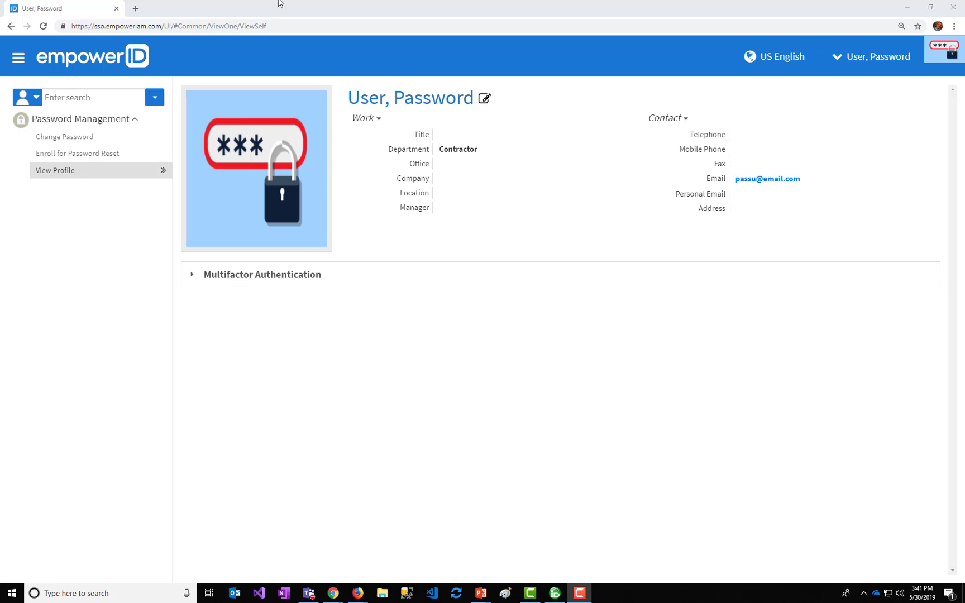
pyautogui.moveTo(413, 150)
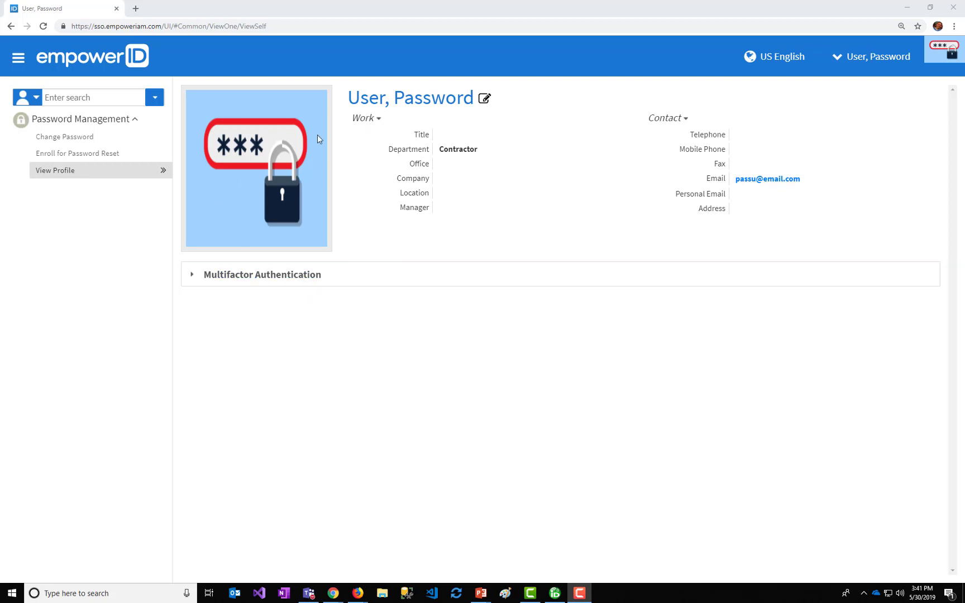
pyautogui.moveTo(291, 321)
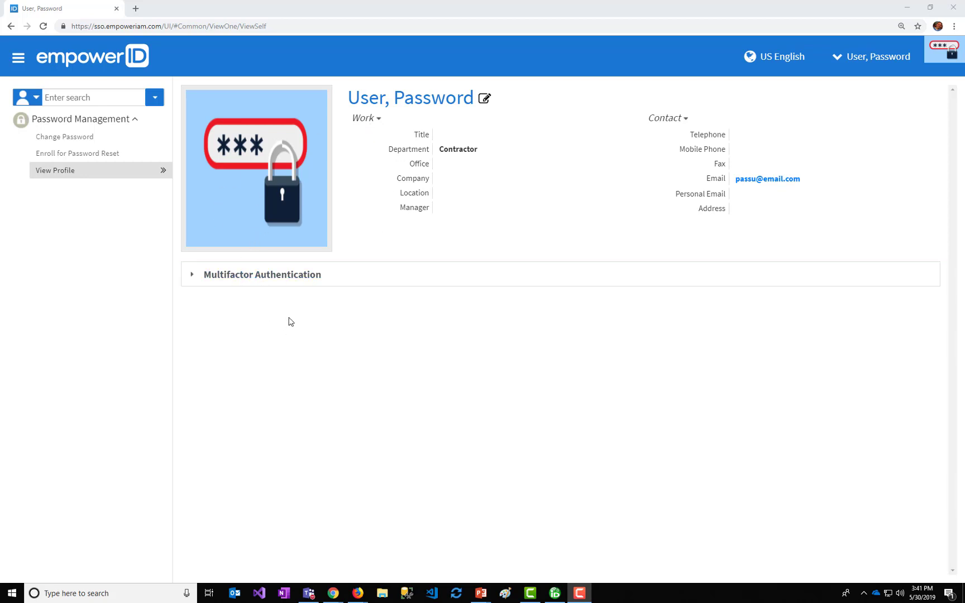
pyautogui.moveTo(282, 297)
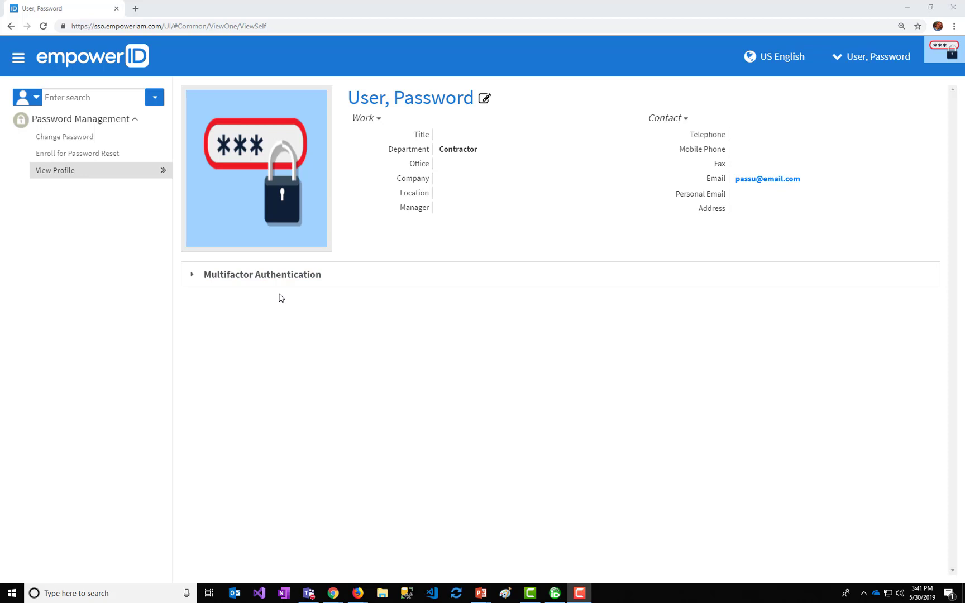
pyautogui.moveTo(264, 325)
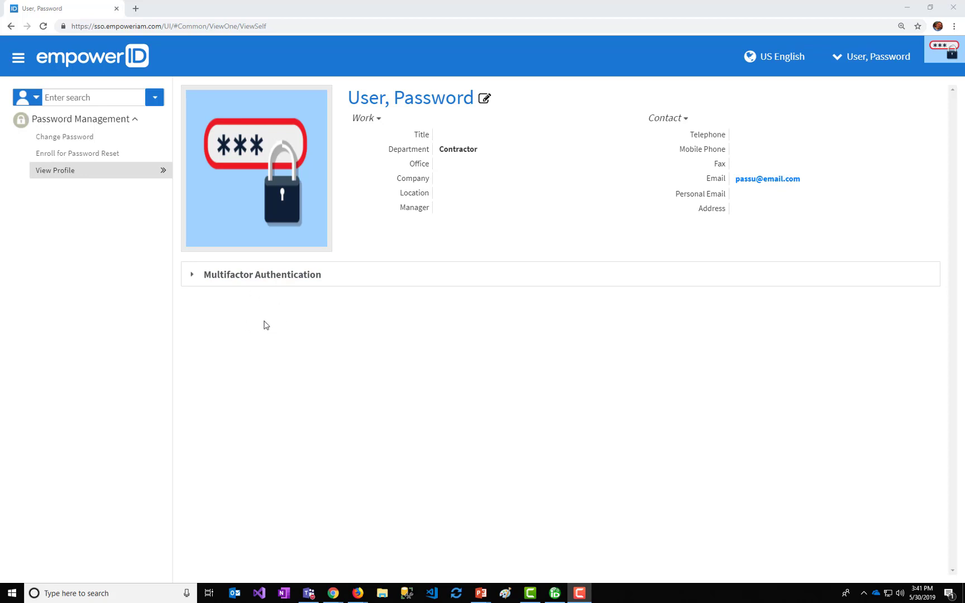
pyautogui.moveTo(266, 333)
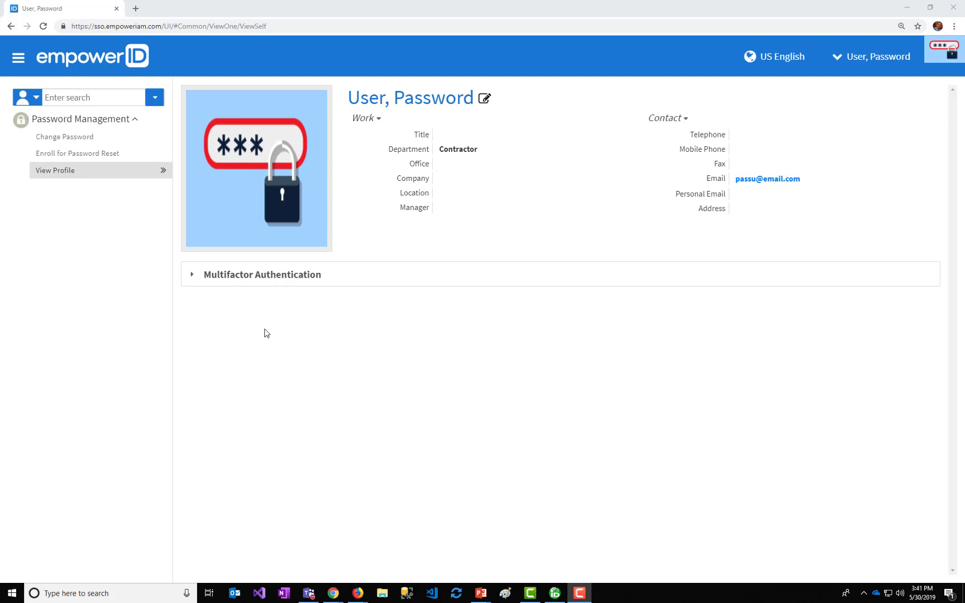
# Step: Open Enroll for Password Reset and scroll through the custom and help desk question sections
pyautogui.click(78, 153)
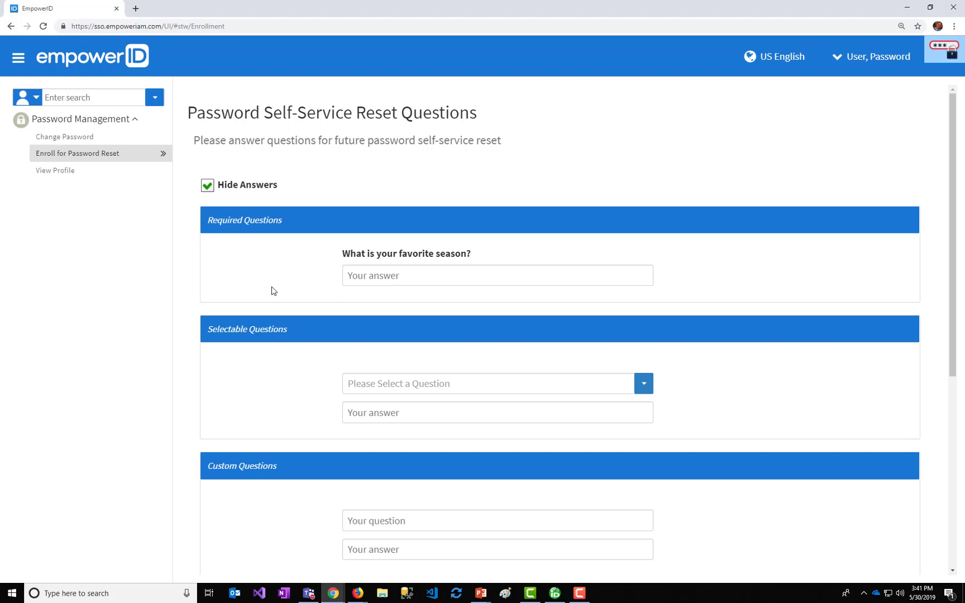
pyautogui.moveTo(306, 266)
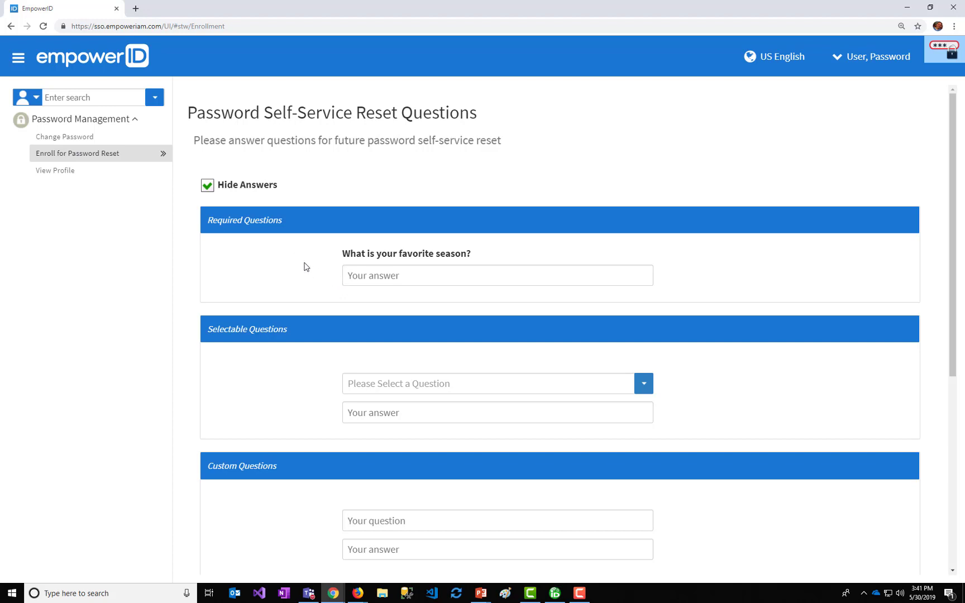
pyautogui.moveTo(317, 267)
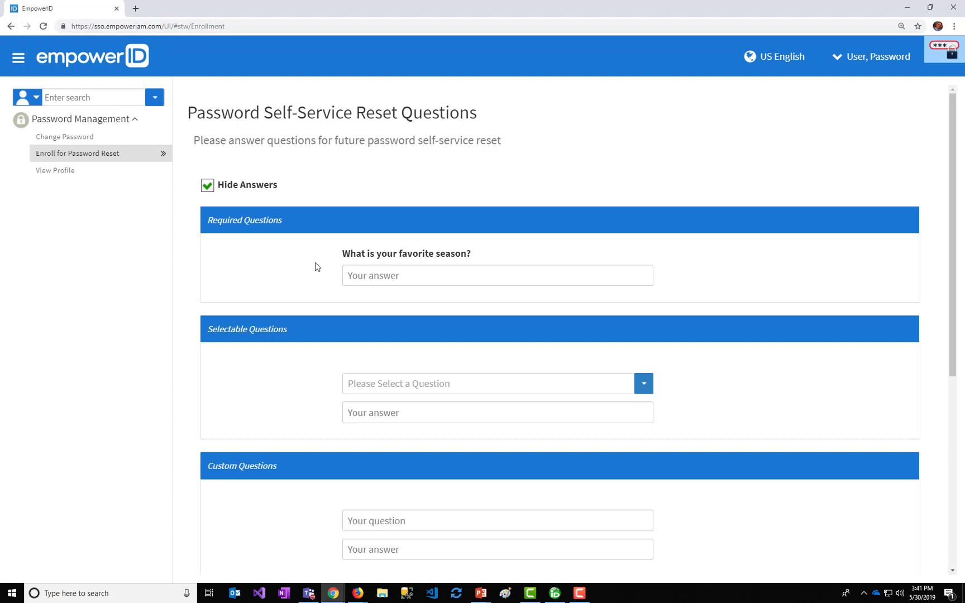
pyautogui.scroll(-3)
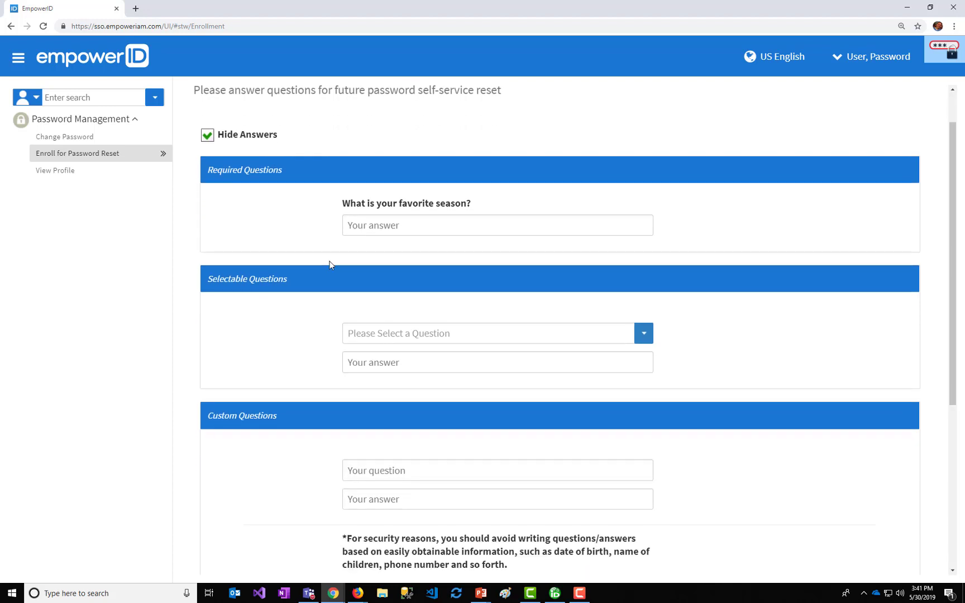
pyautogui.scroll(-3)
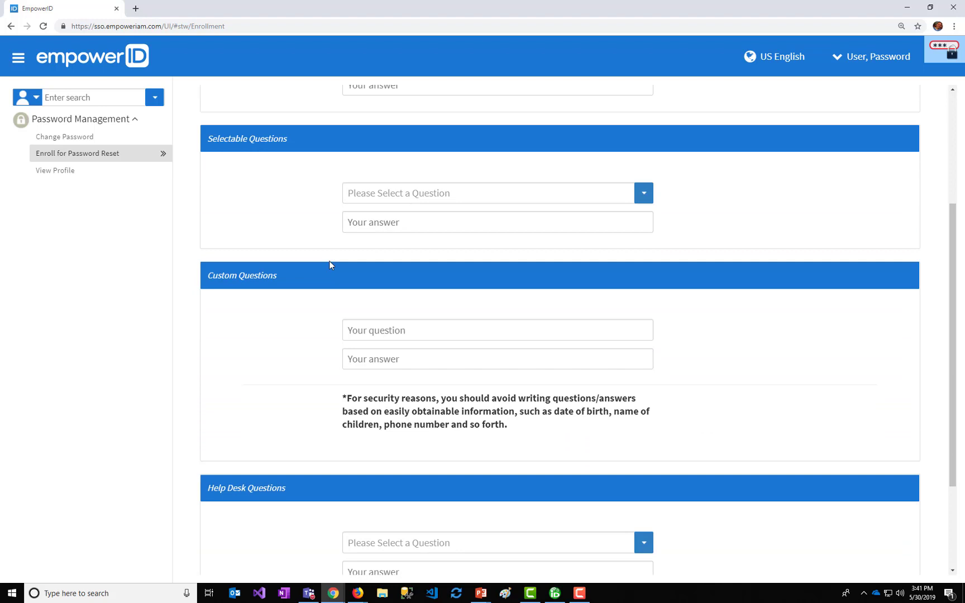
pyautogui.scroll(-3)
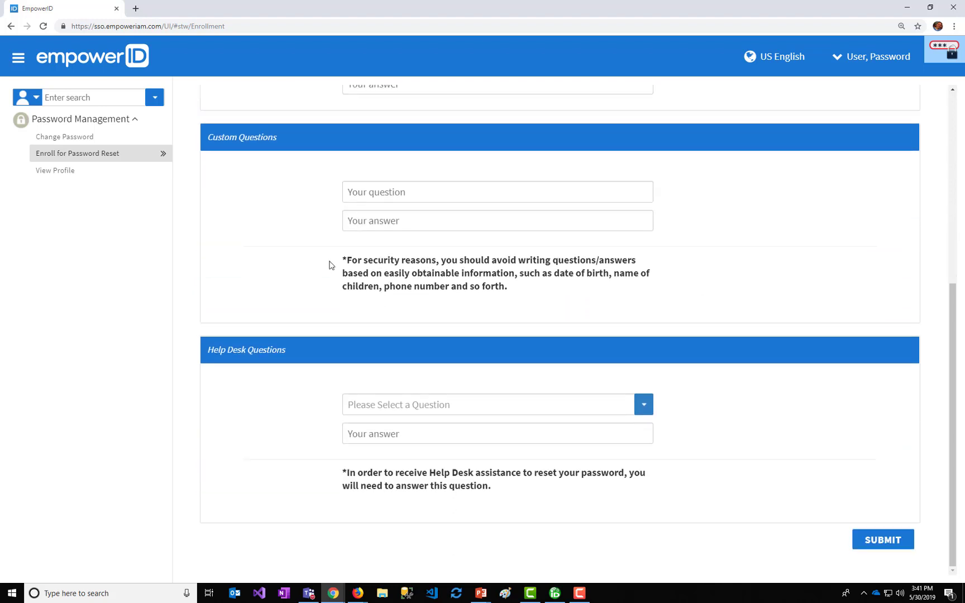
pyautogui.moveTo(321, 387)
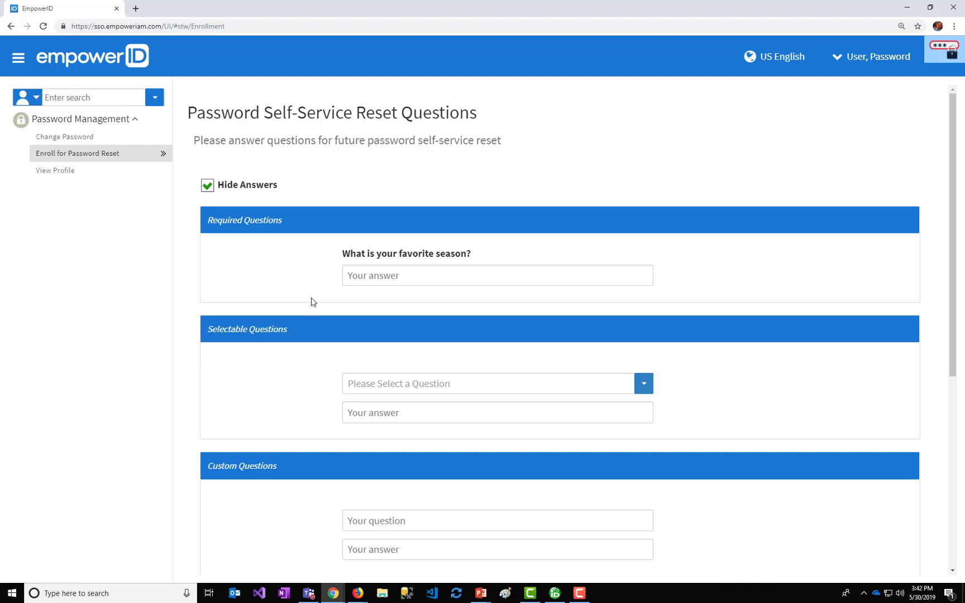
pyautogui.moveTo(298, 288)
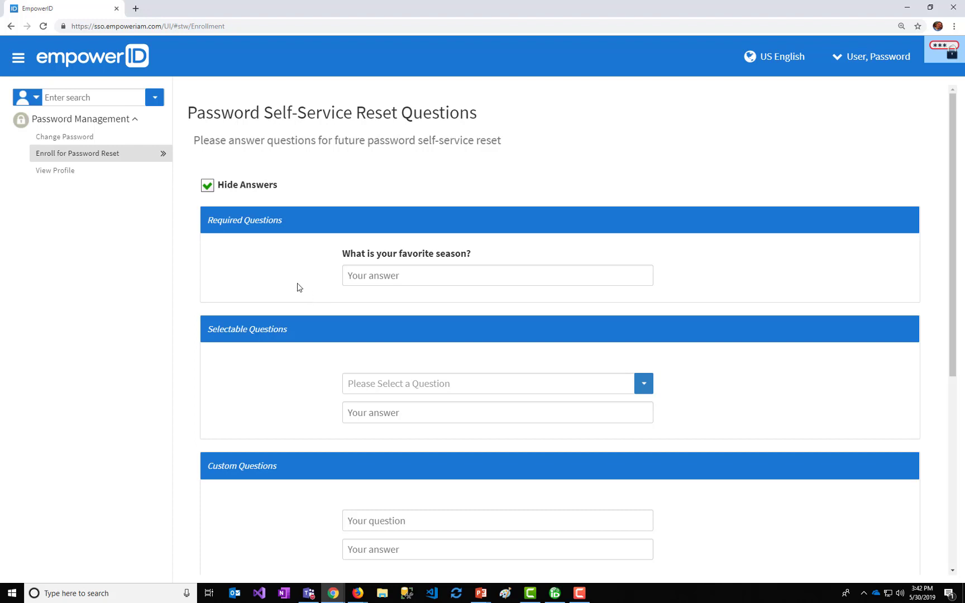
pyautogui.moveTo(45, 137)
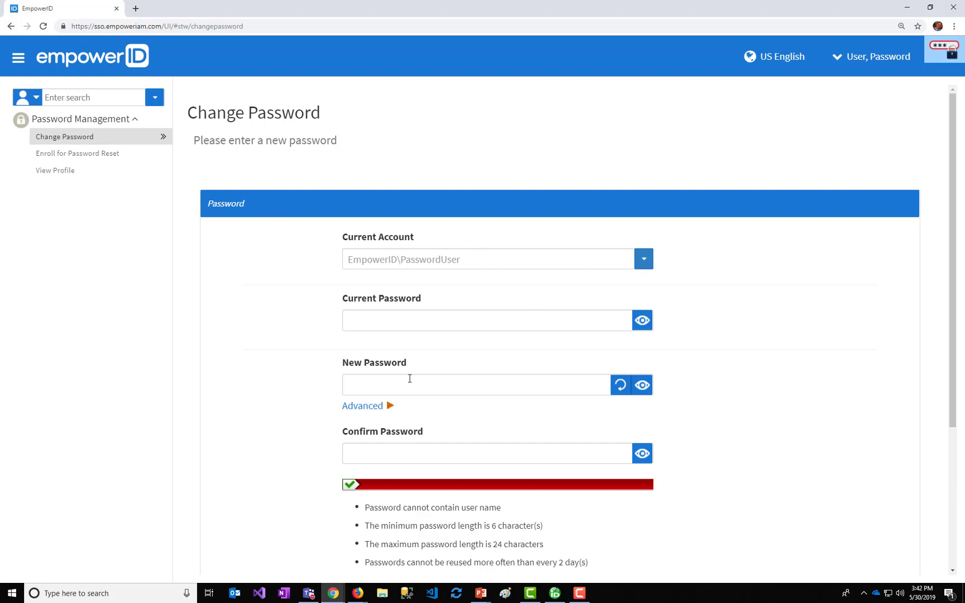
pyautogui.moveTo(276, 314)
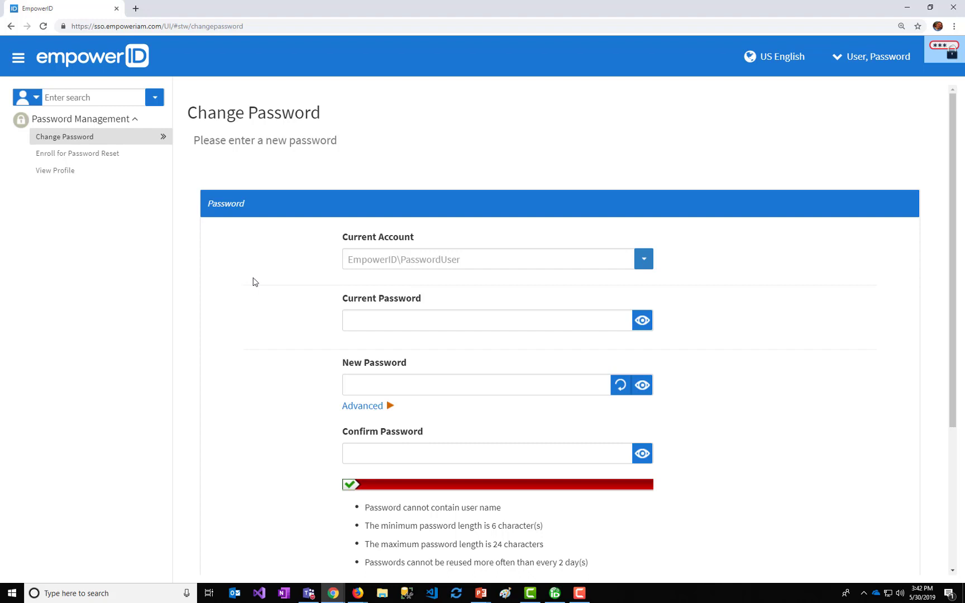
# Step: Scroll the Change Password page to view the full list of password rules
pyautogui.scroll(-3)
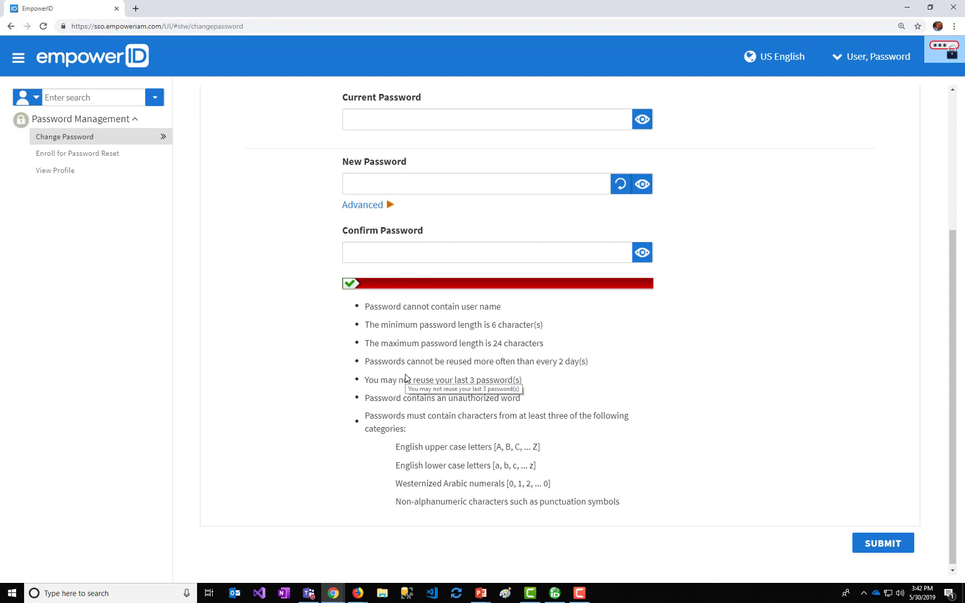
pyautogui.moveTo(275, 352)
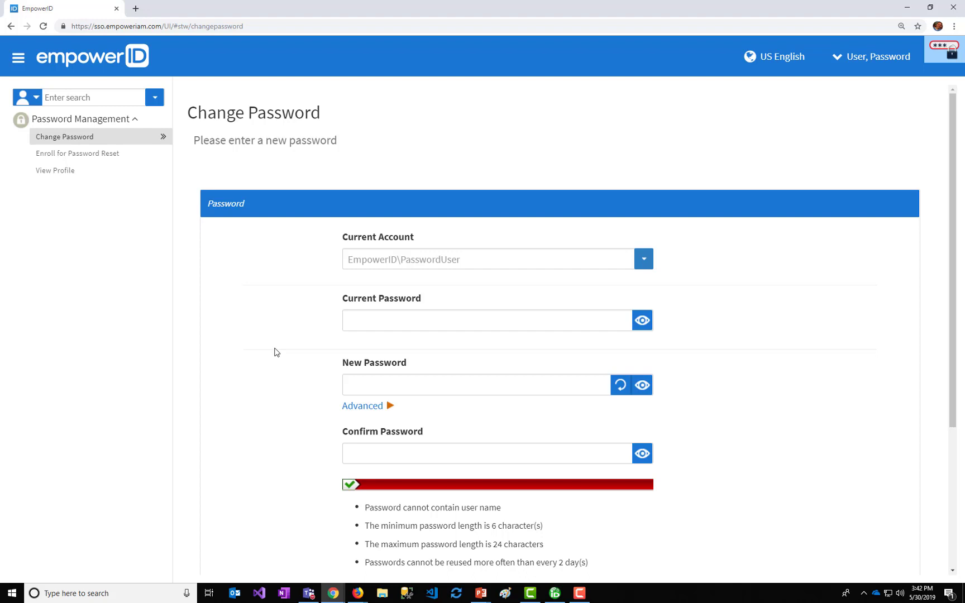
pyautogui.moveTo(277, 341)
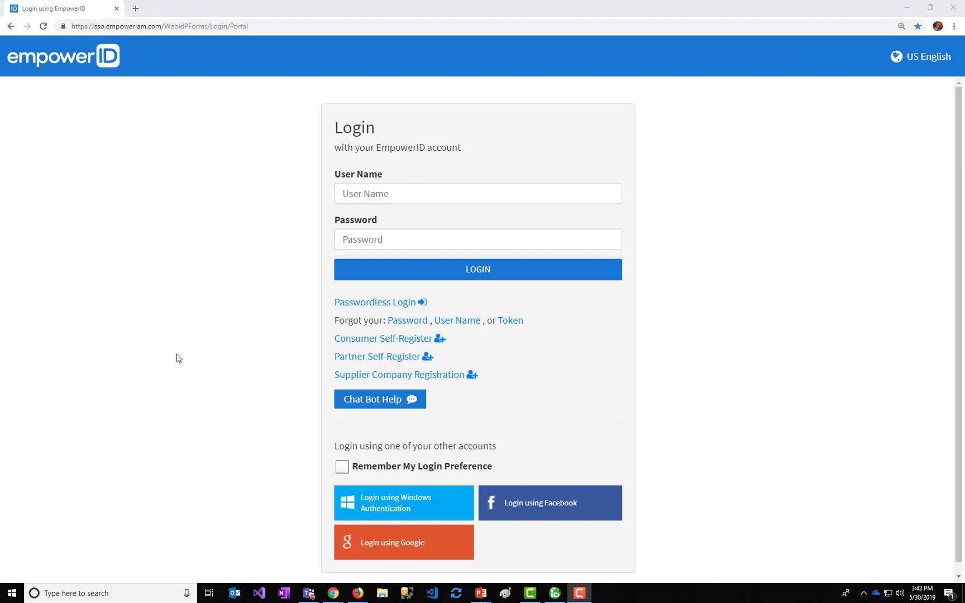
pyautogui.moveTo(174, 356)
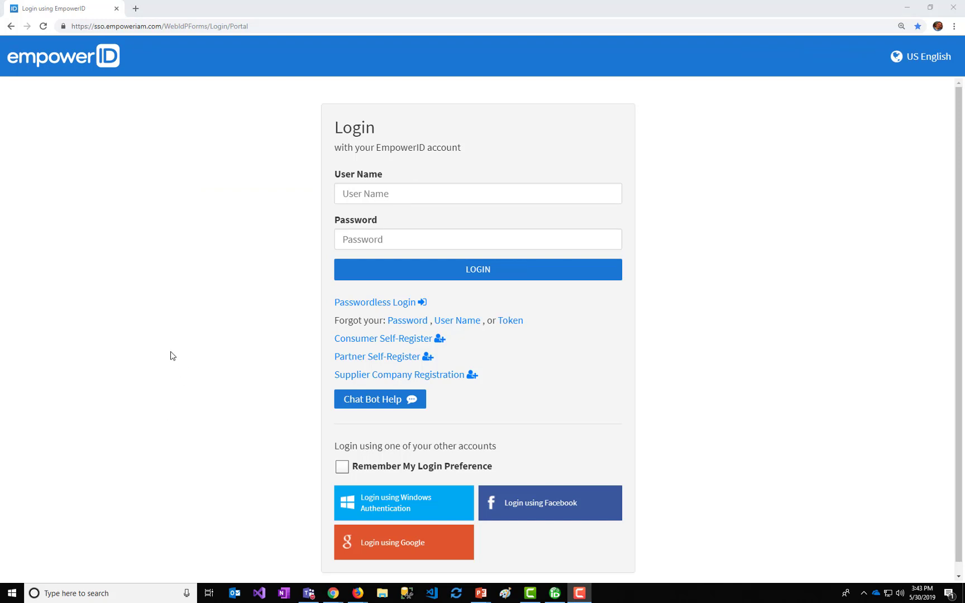
pyautogui.moveTo(170, 304)
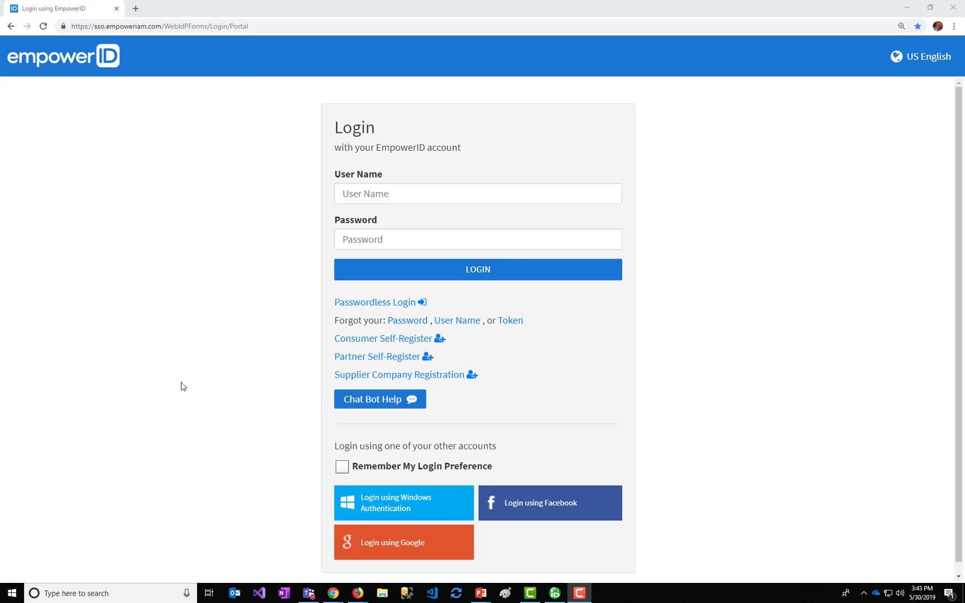
pyautogui.moveTo(267, 400)
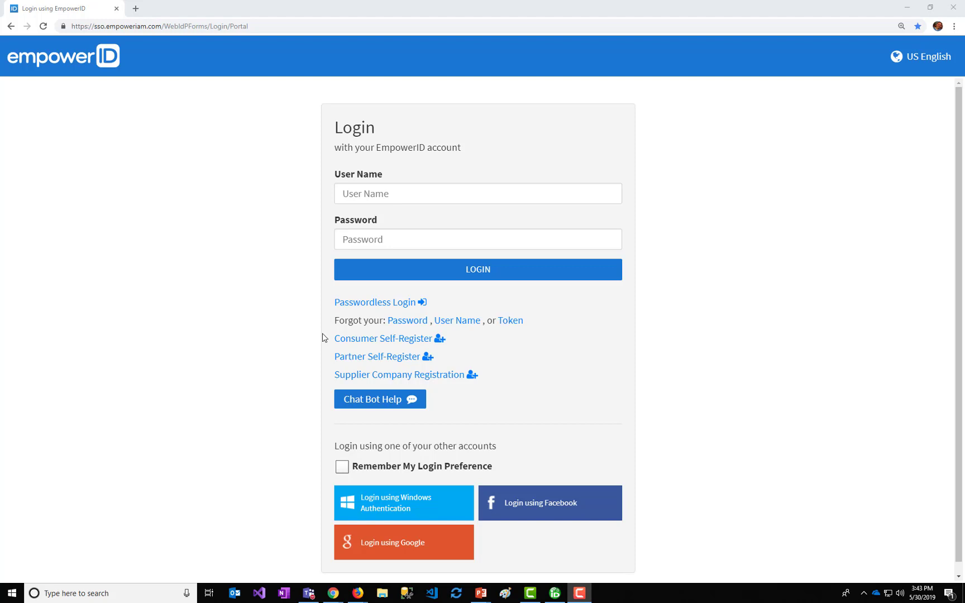
pyautogui.moveTo(374, 302)
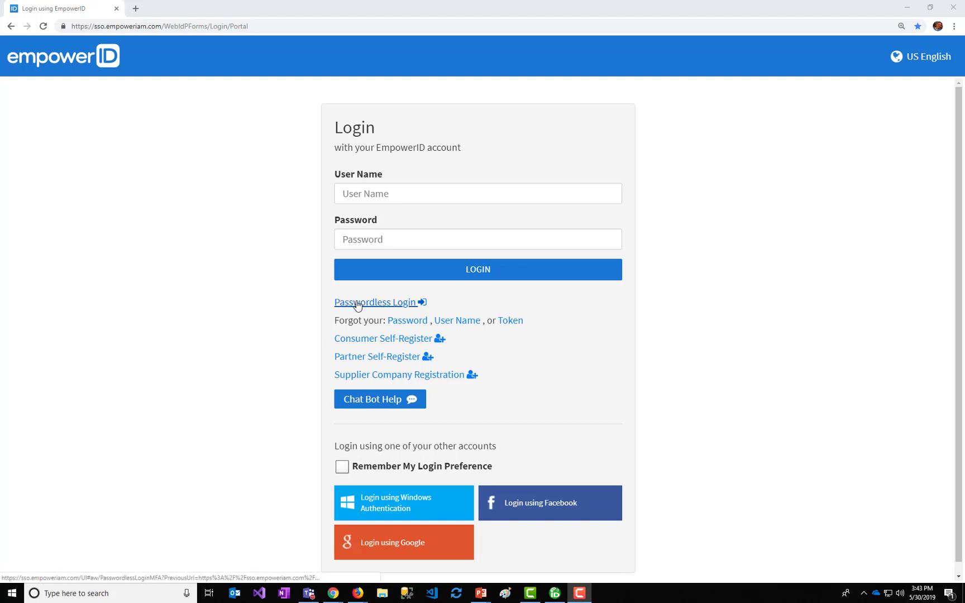
pyautogui.moveTo(407, 320)
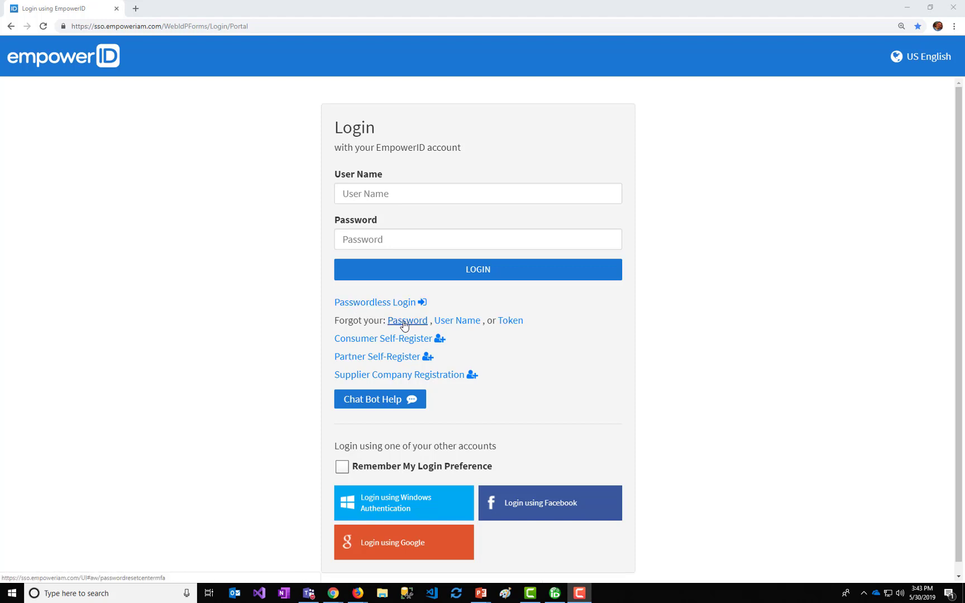
# Step: Start a forgotten-password reset and submit the login 'pa' for identification
pyautogui.click(407, 320)
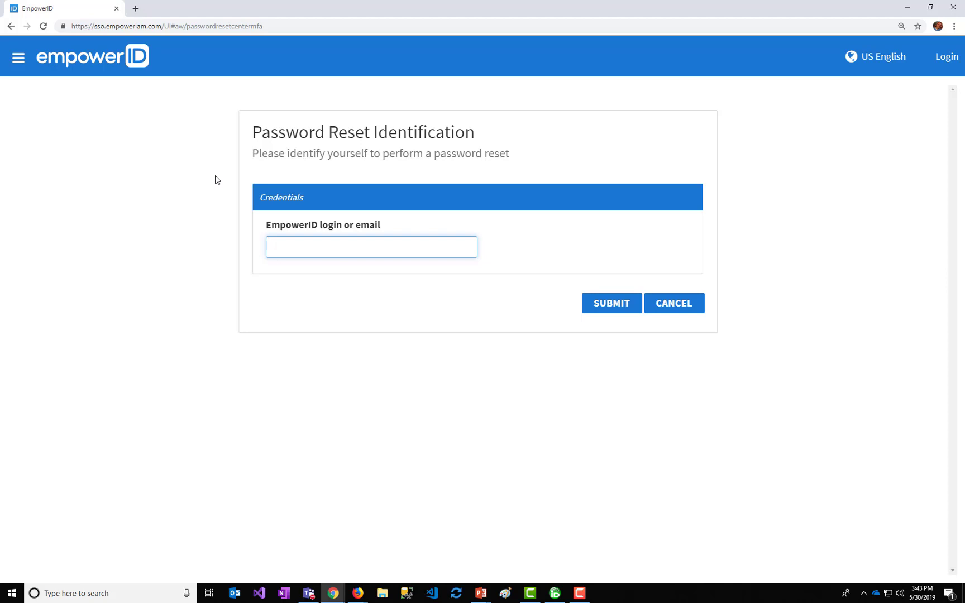
pyautogui.click(372, 246)
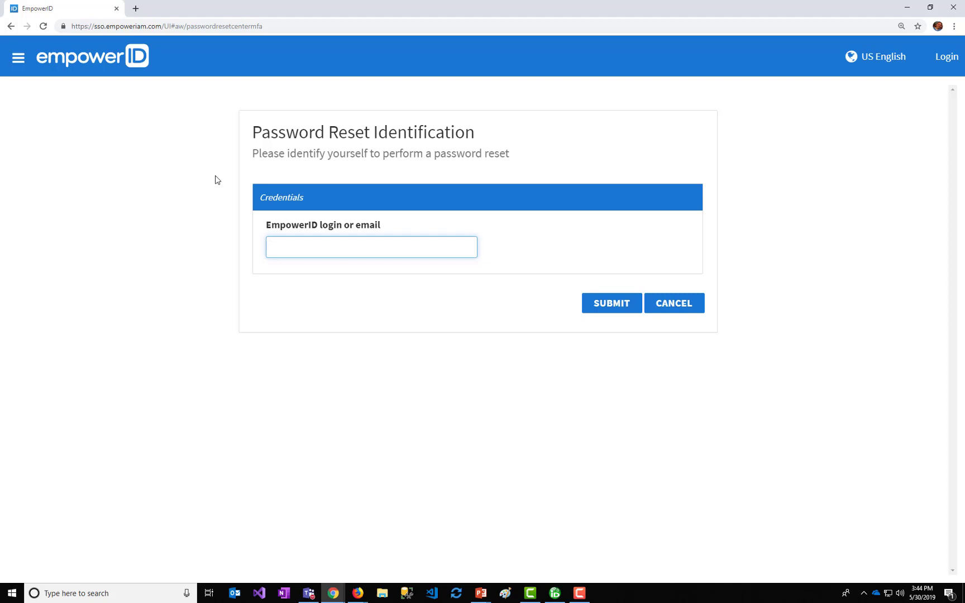
pyautogui.click(370, 246)
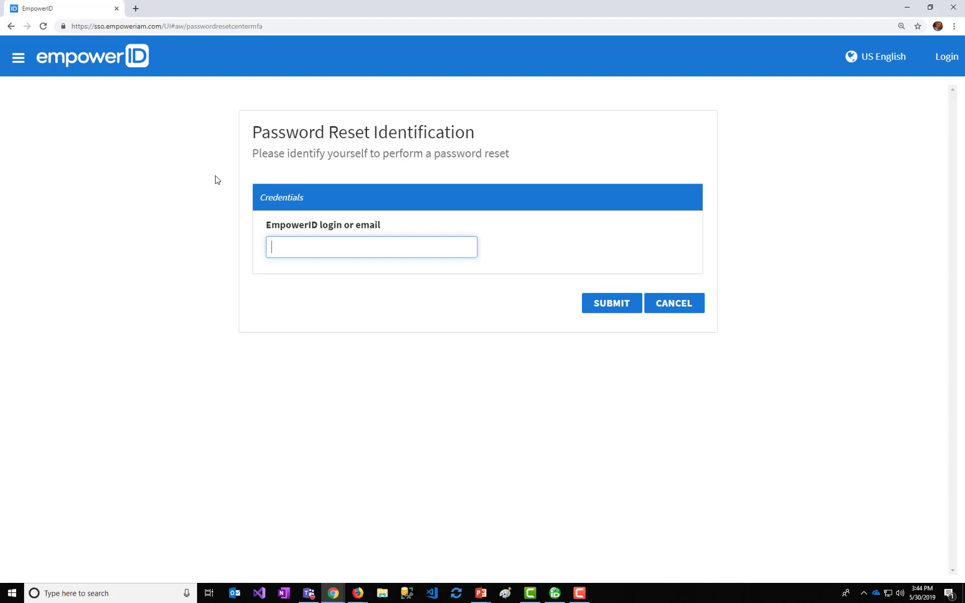
pyautogui.write('patrick')
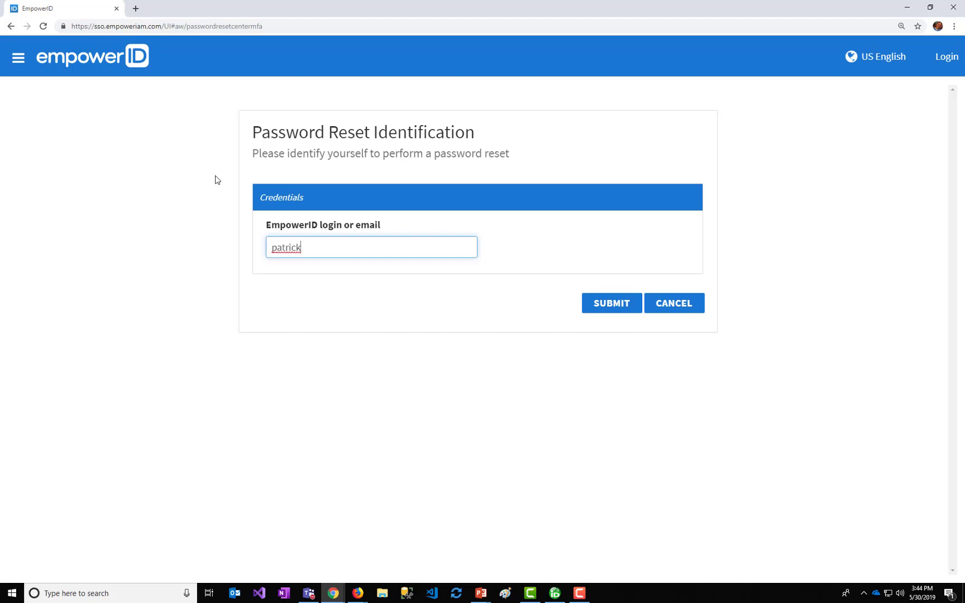
pyautogui.click(611, 302)
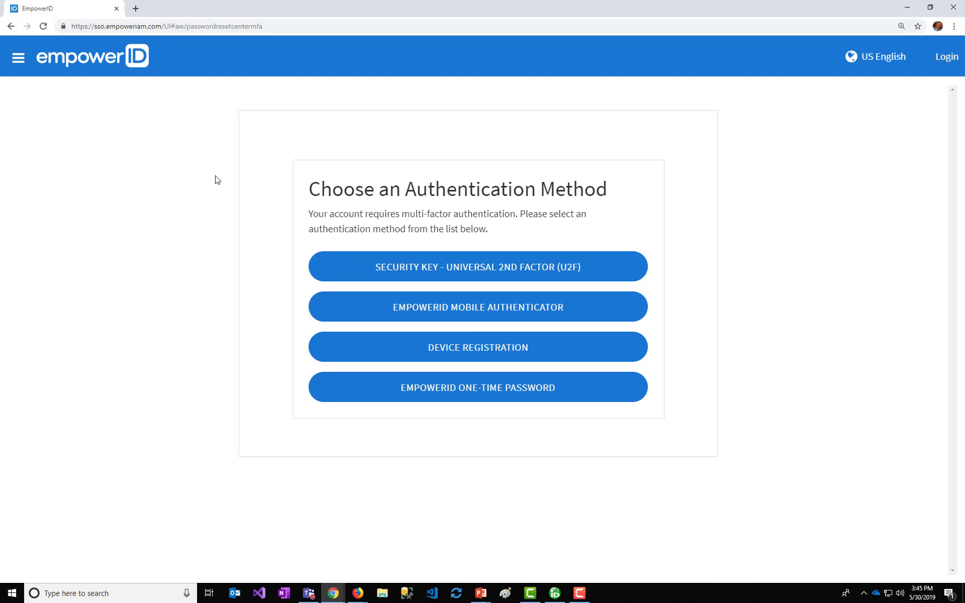
pyautogui.moveTo(446, 266)
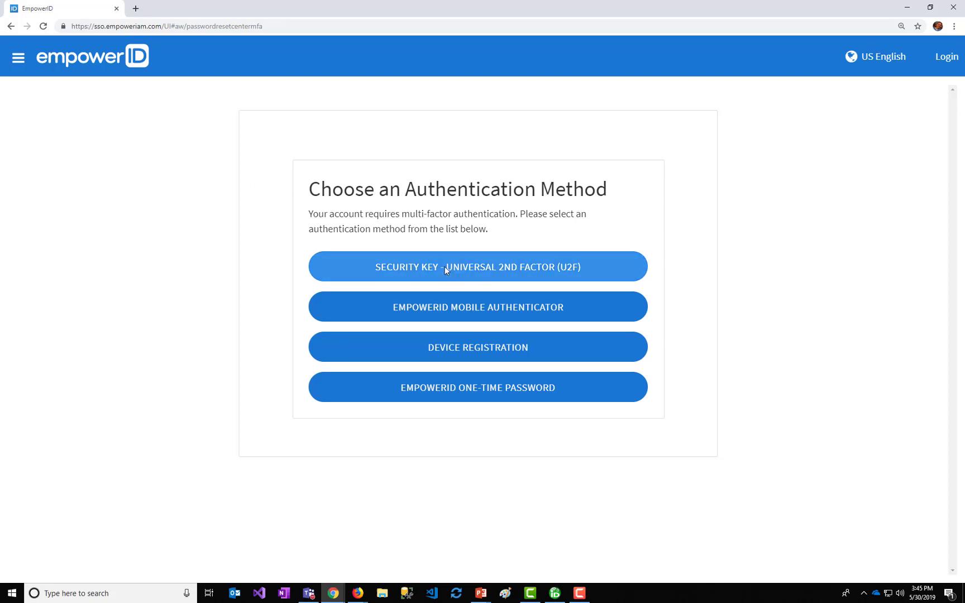
pyautogui.moveTo(429, 259)
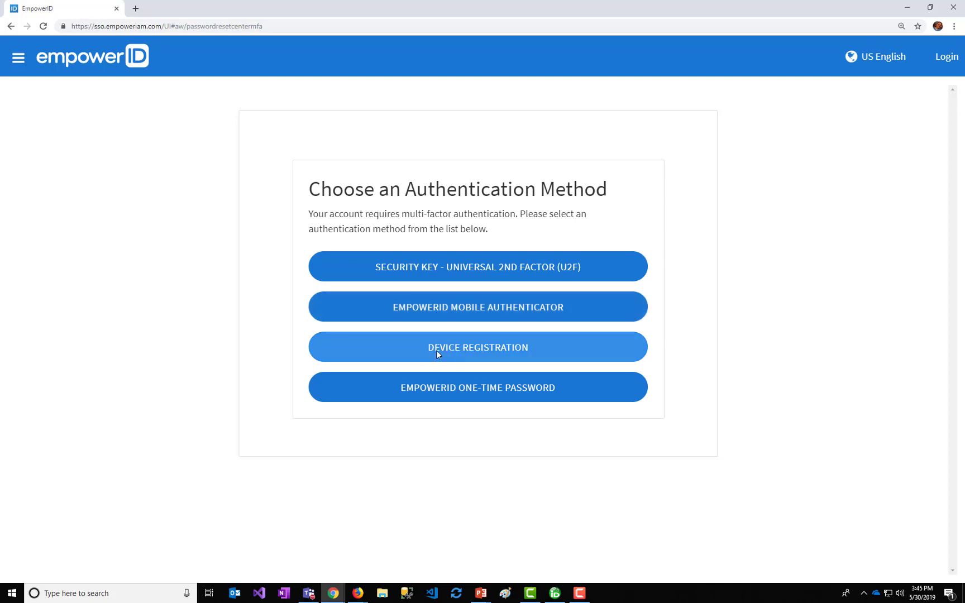
pyautogui.moveTo(434, 355)
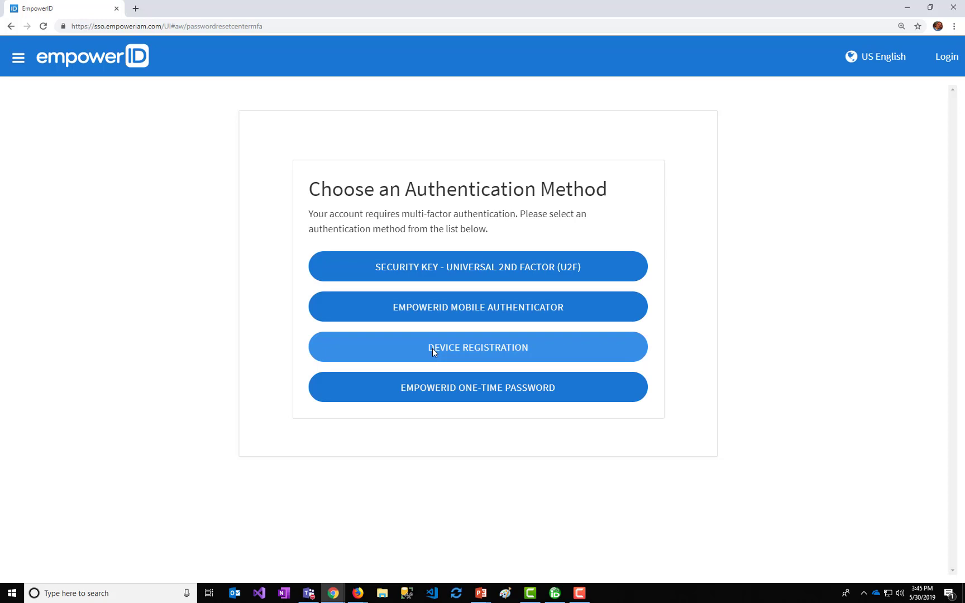
pyautogui.moveTo(448, 387)
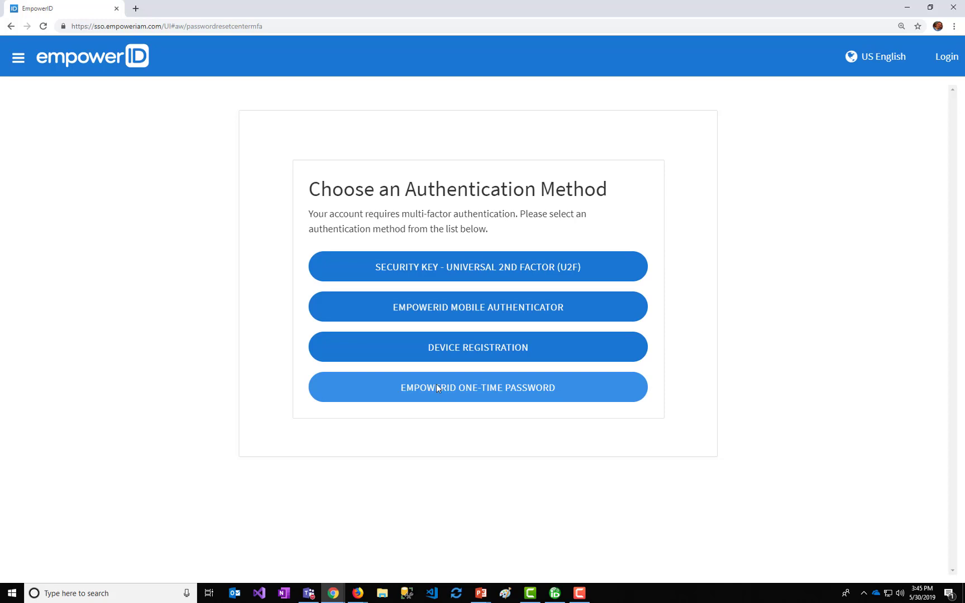
pyautogui.moveTo(477, 307)
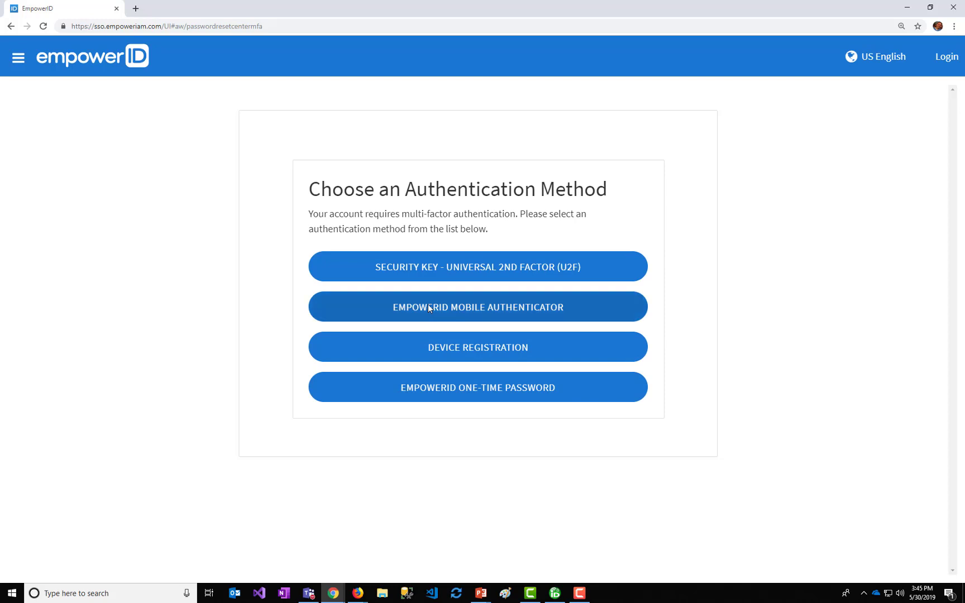
# Step: Choose EmpowerID Mobile Authenticator as the authentication method
pyautogui.click(477, 307)
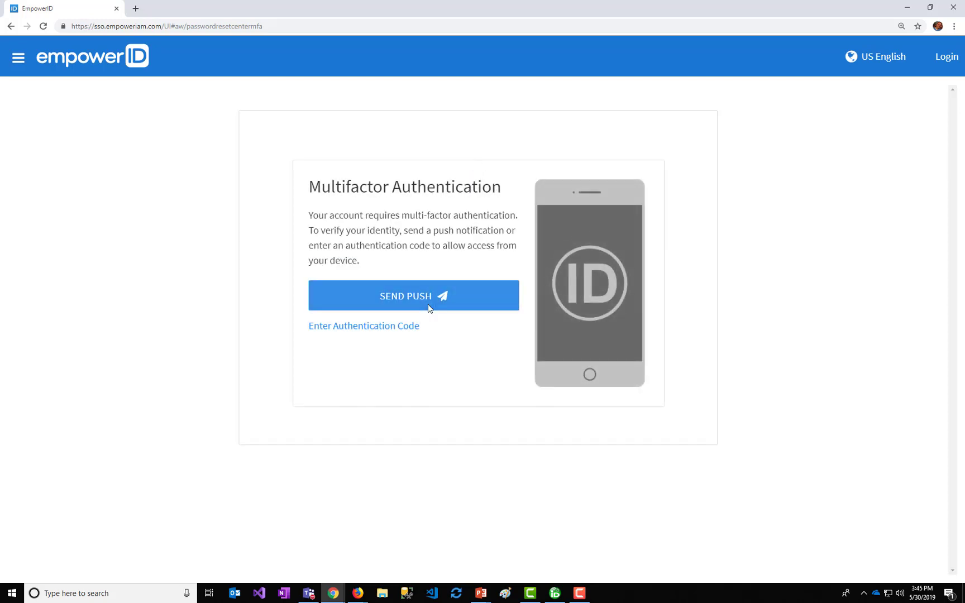
pyautogui.moveTo(384, 275)
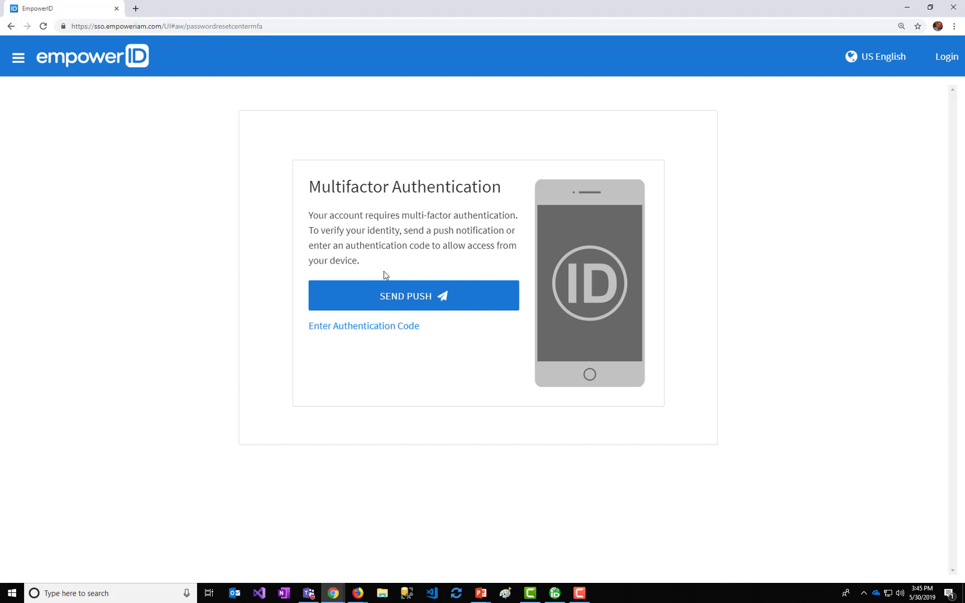
pyautogui.moveTo(387, 268)
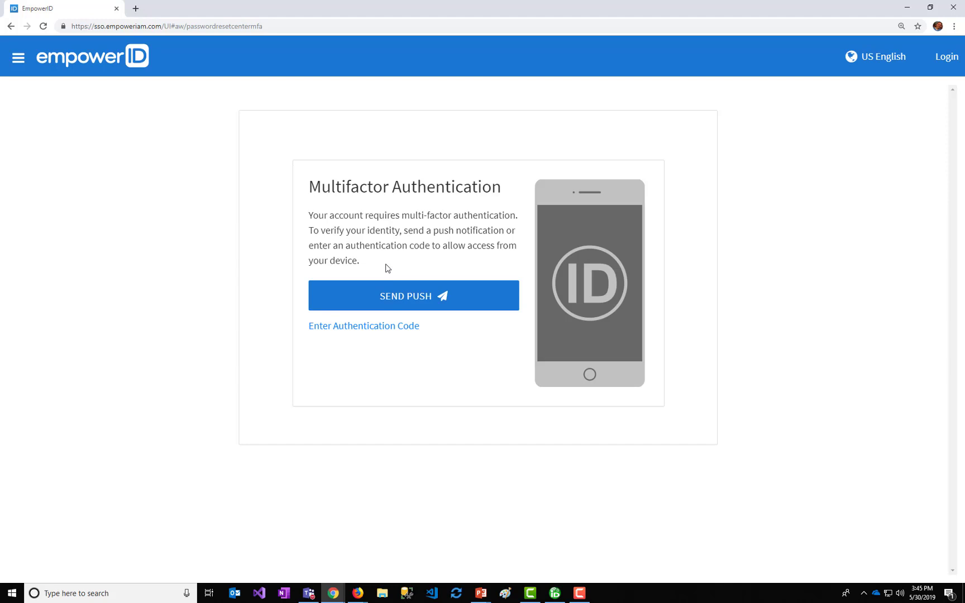
pyautogui.moveTo(363, 326)
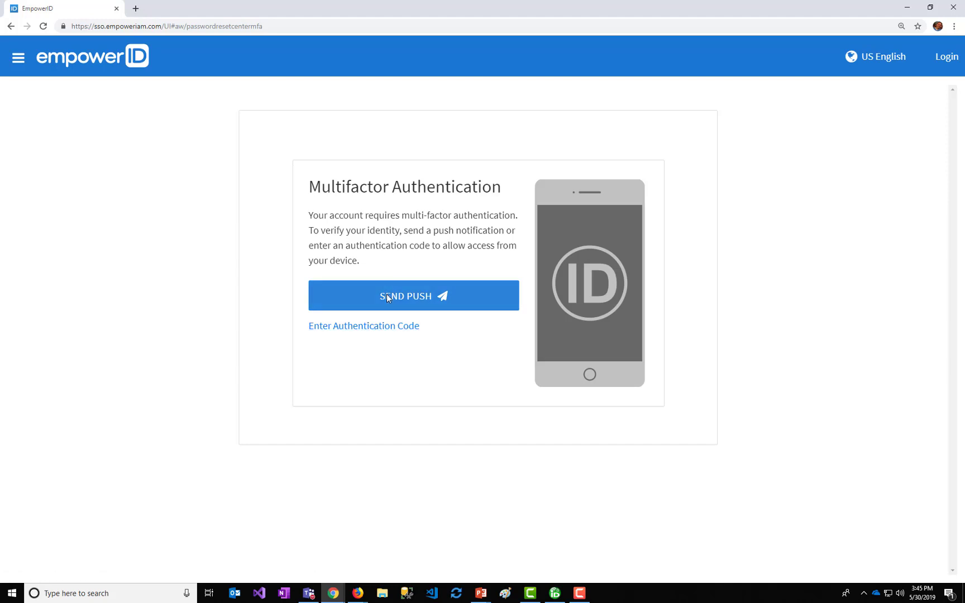
# Step: Send a push notification to the mobile device for verification
pyautogui.click(413, 296)
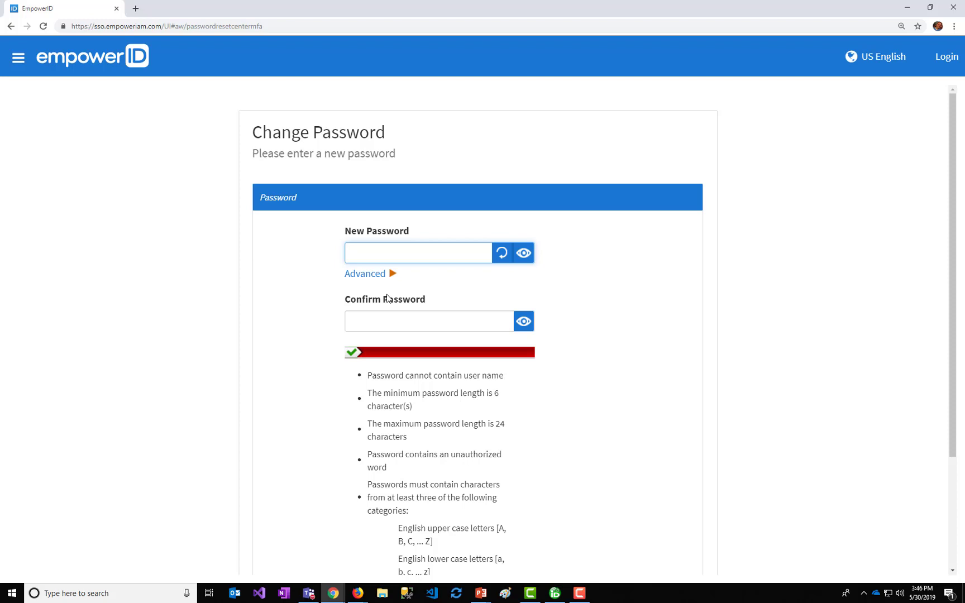
# Step: Enter and confirm a new password that satisfies all policy rules
pyautogui.click(417, 252)
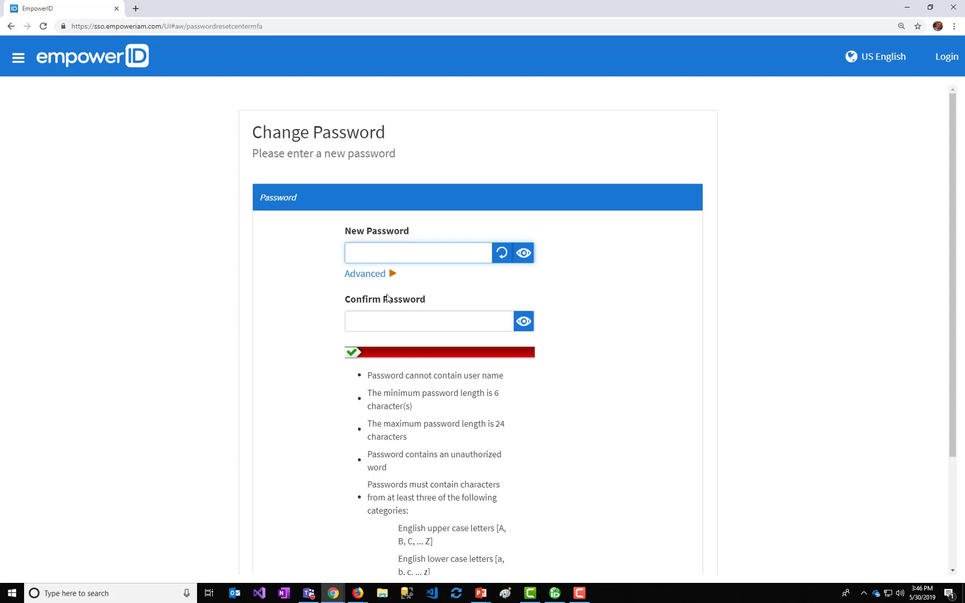
pyautogui.click(417, 252)
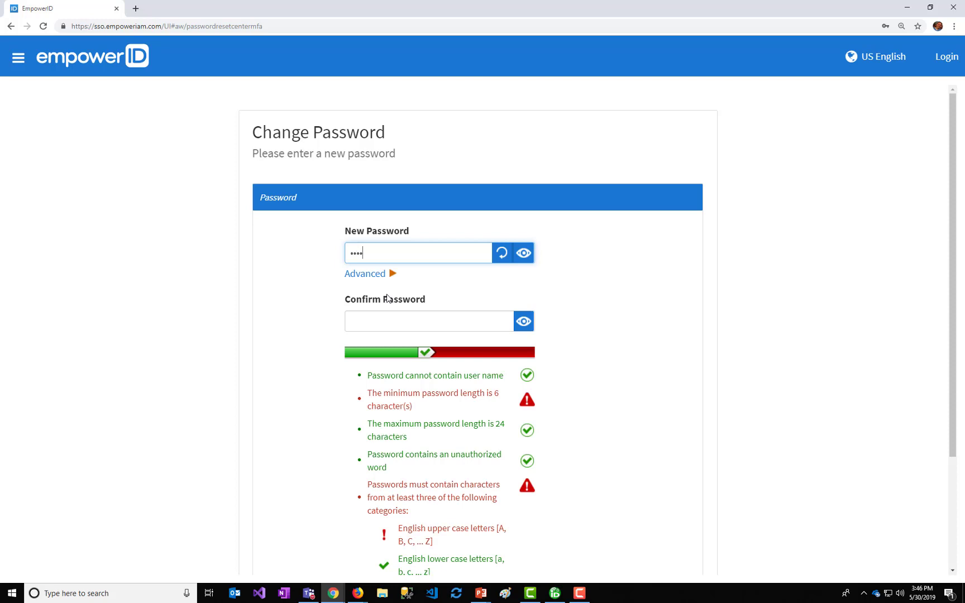
pyautogui.write('••••')
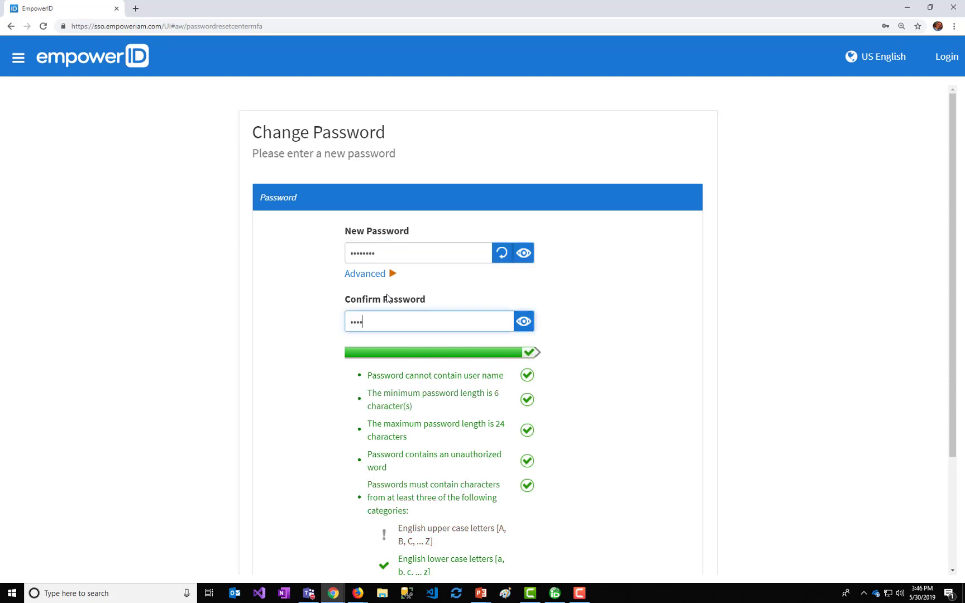
pyautogui.write('••••')
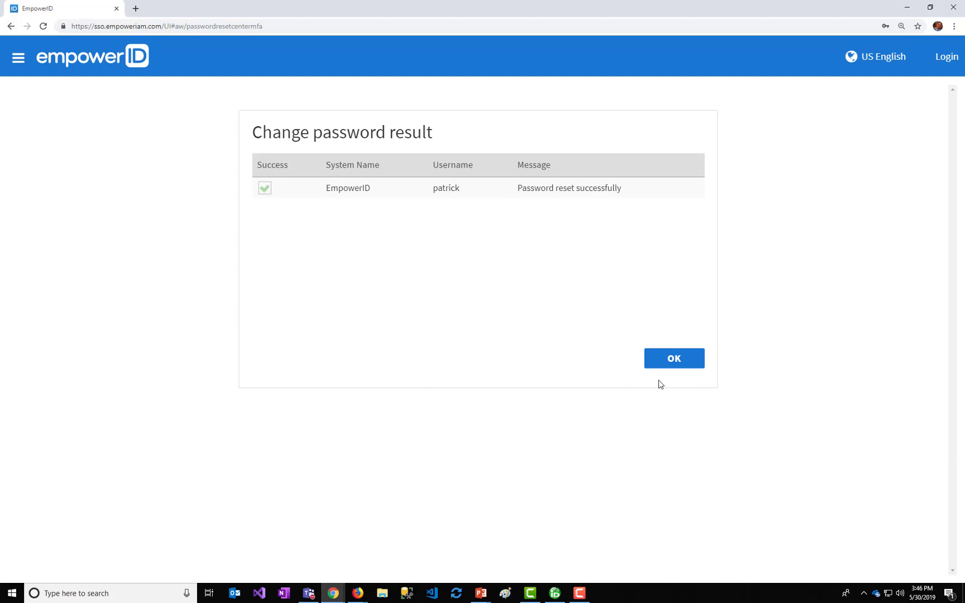
pyautogui.click(674, 358)
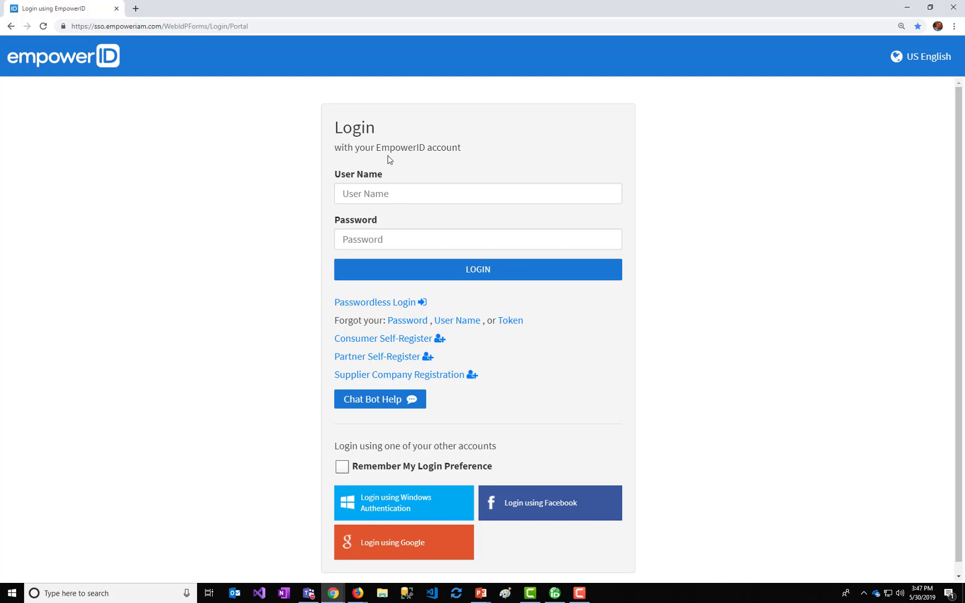
pyautogui.moveTo(386, 185)
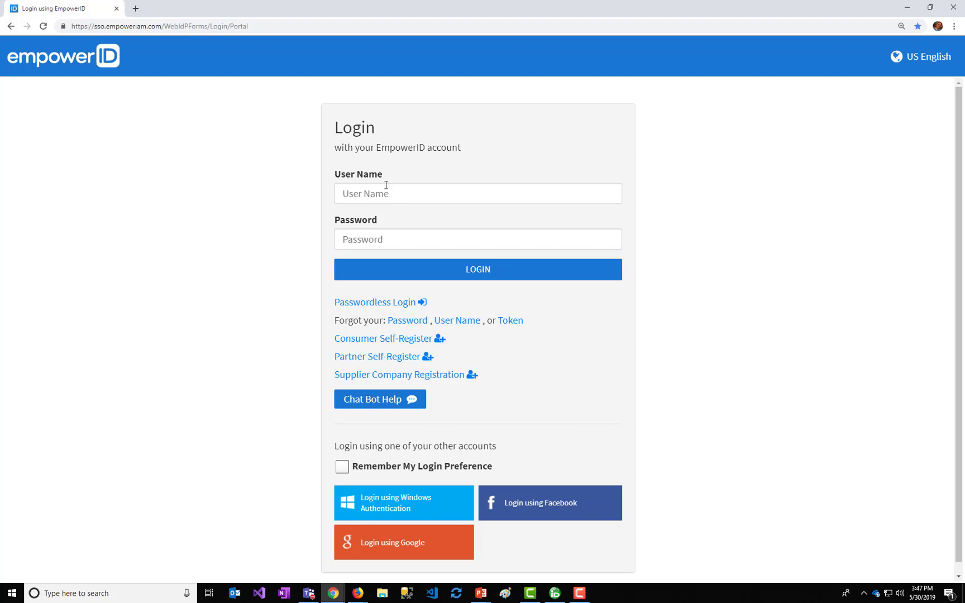
pyautogui.moveTo(386, 183)
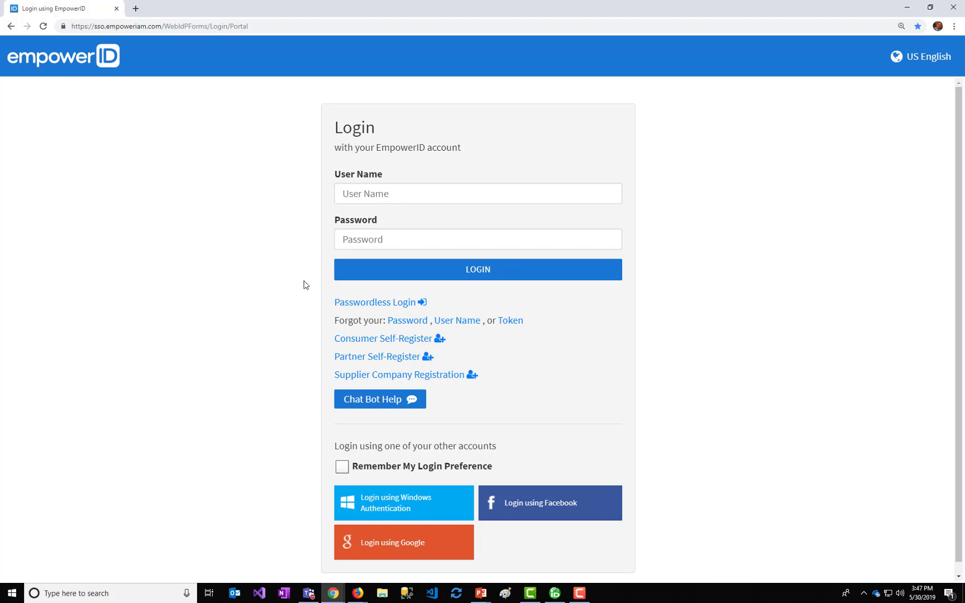
pyautogui.moveTo(289, 288)
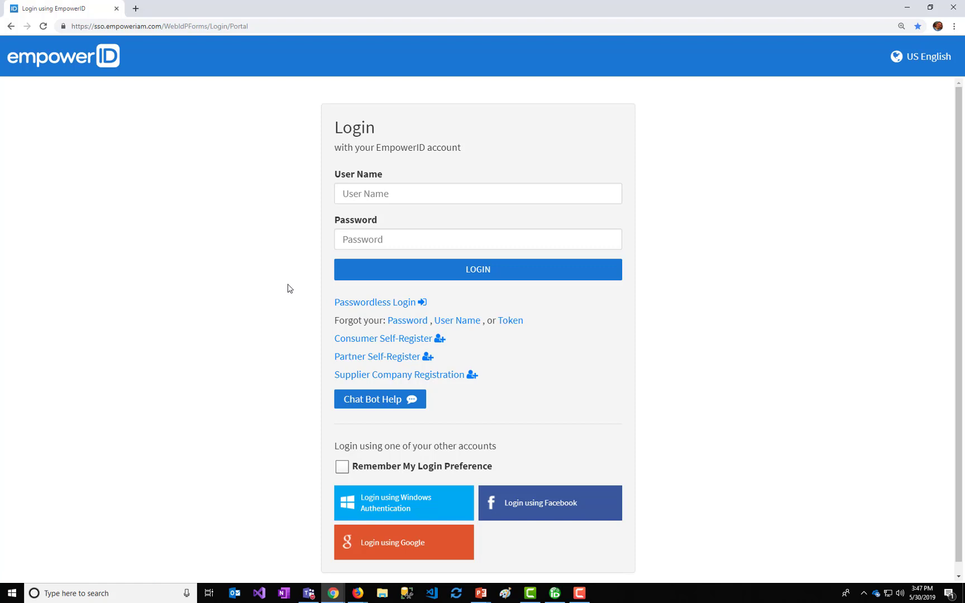
pyautogui.moveTo(325, 405)
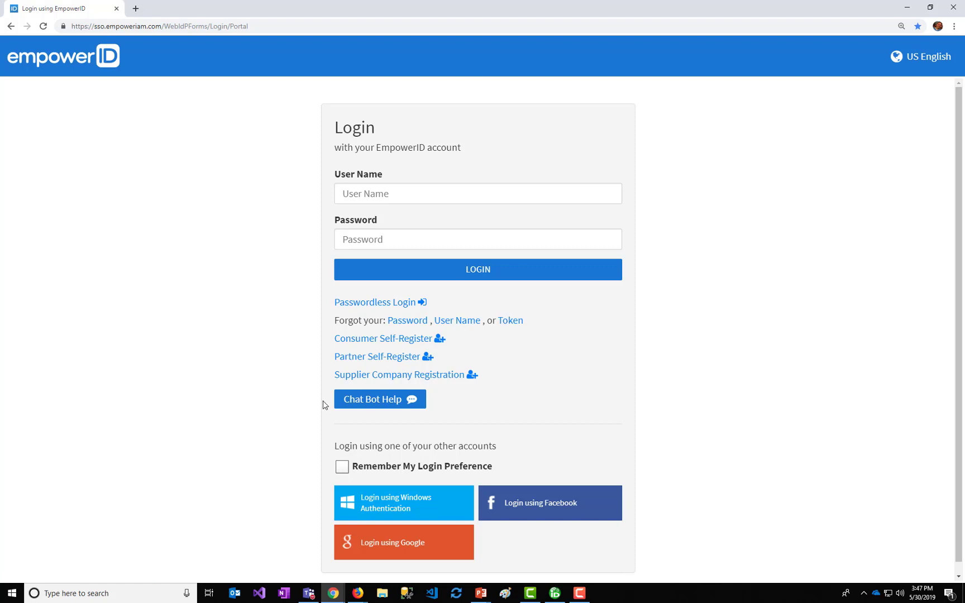